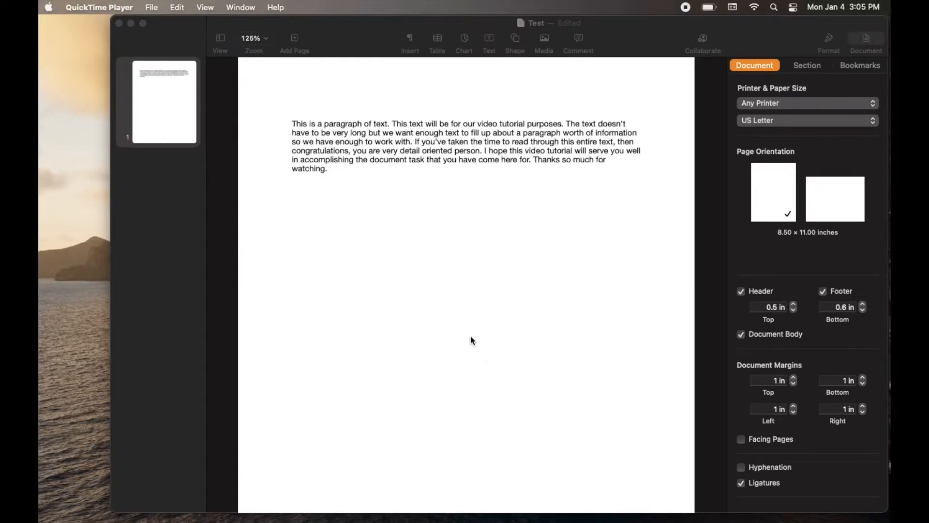
mouse_move(309, 240)
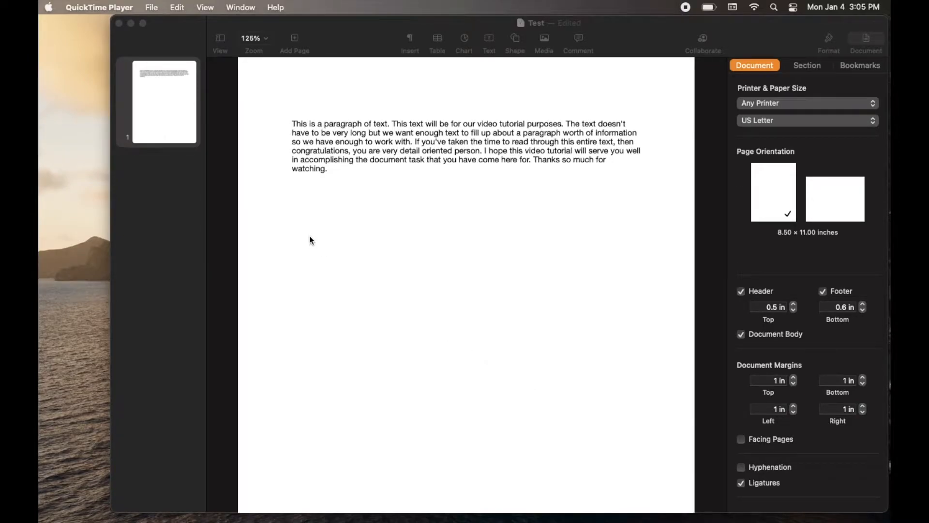
mouse_move(298, 215)
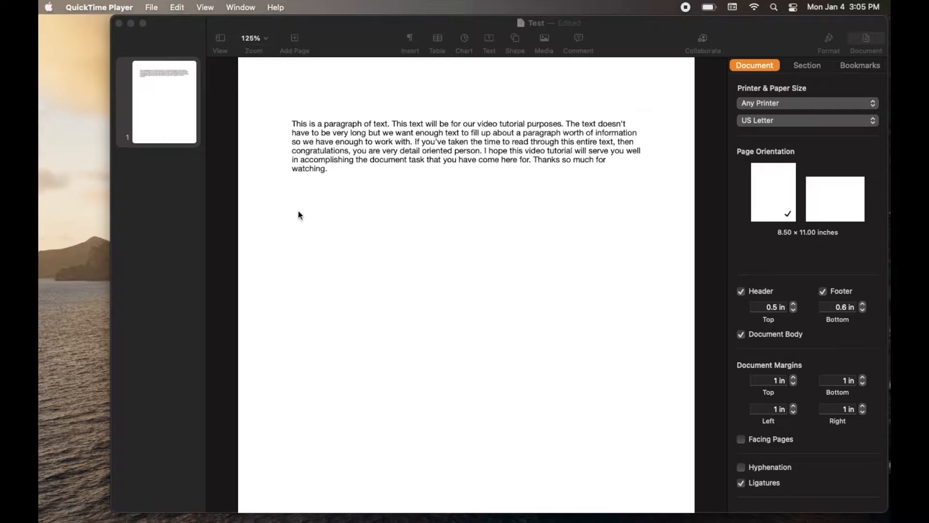
mouse_move(290, 108)
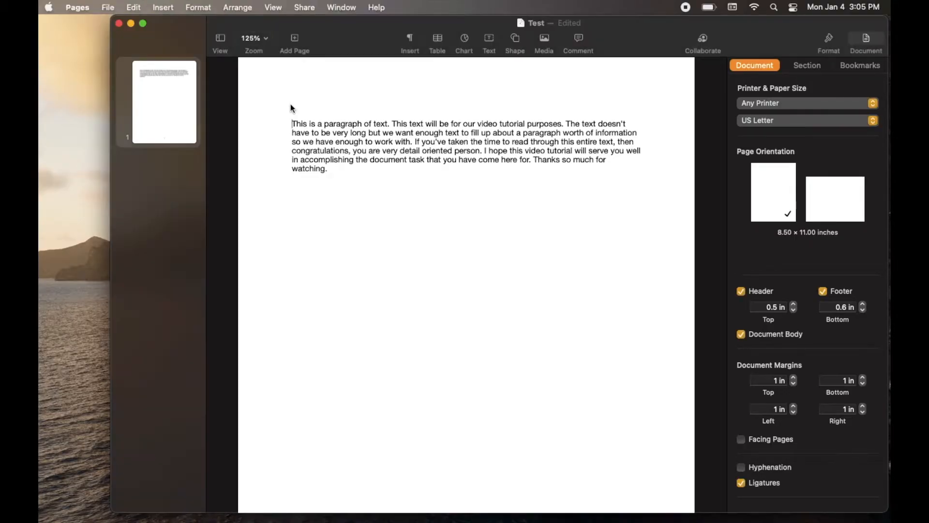
mouse_move(331, 223)
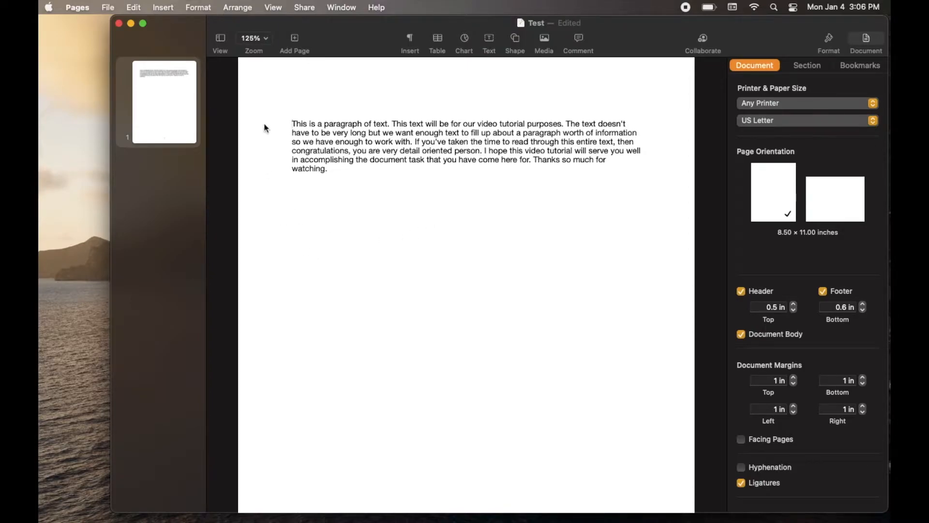
Step: Raise the top margin in quarter-inch increments toward 4 in with the Top stepper
left_click(292, 123)
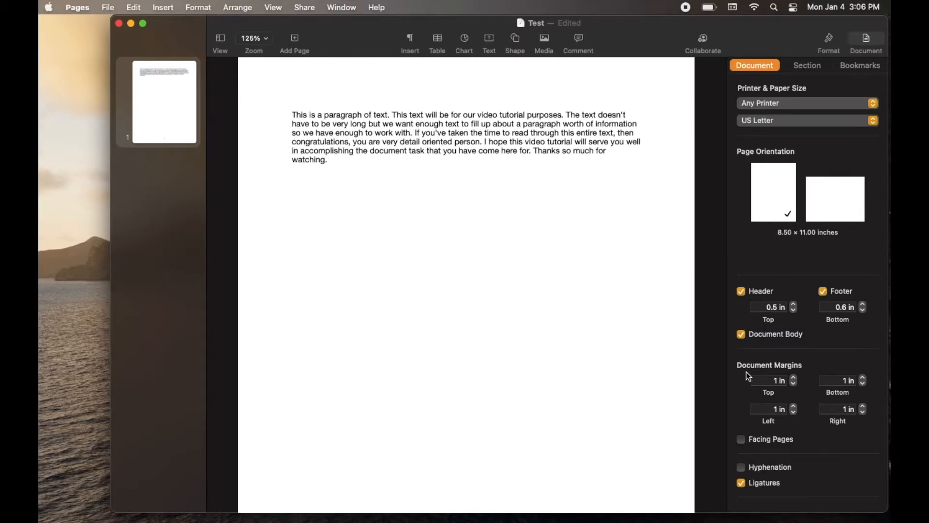
left_click(292, 168)
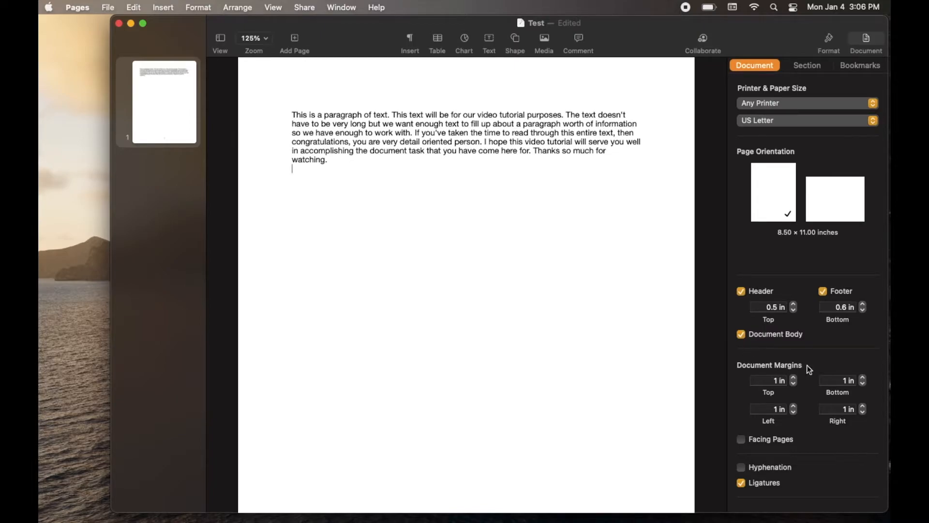
mouse_move(768, 355)
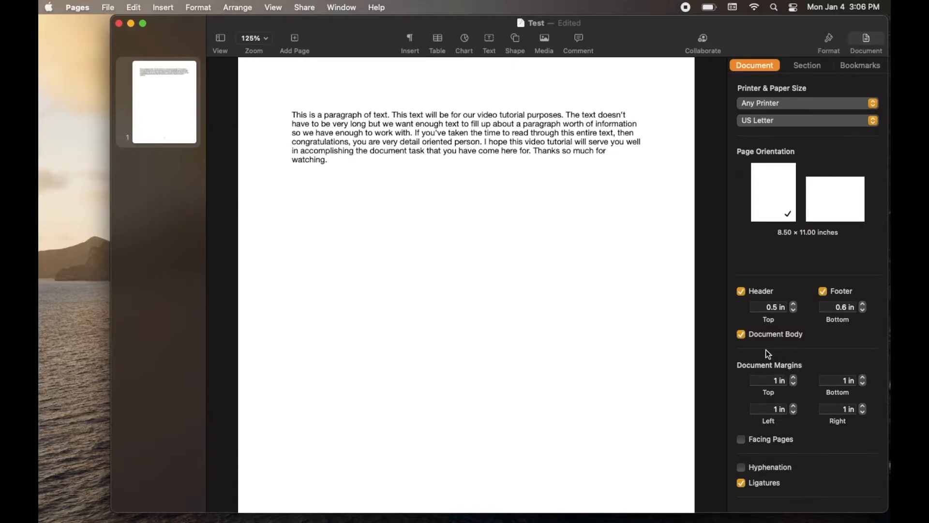
mouse_move(736, 376)
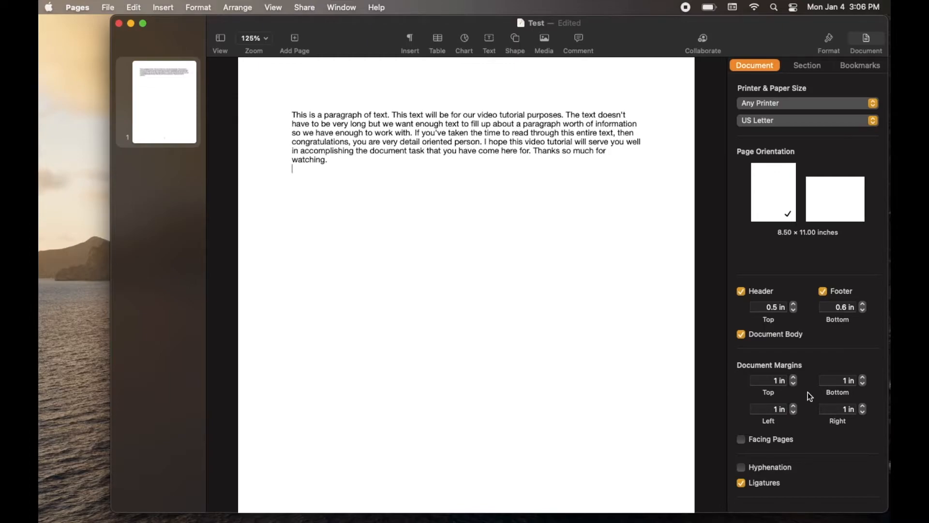
mouse_move(807, 417)
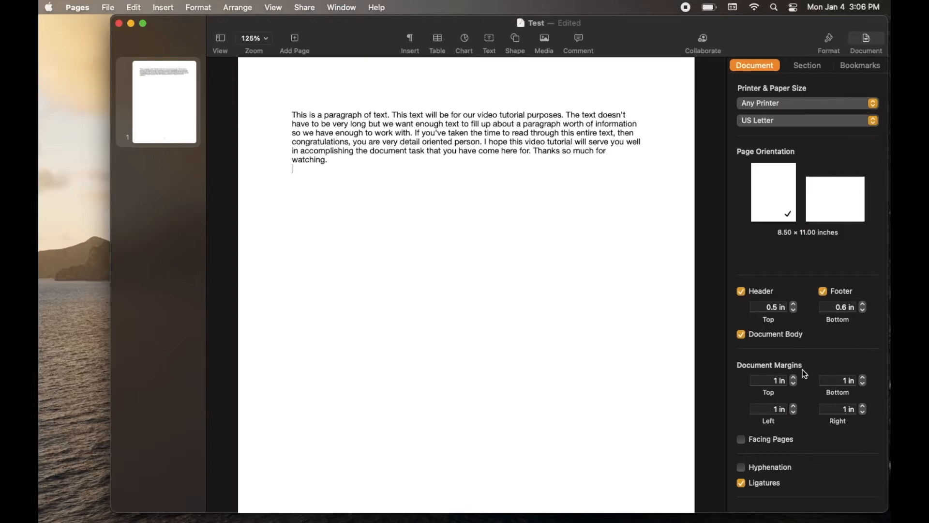
mouse_move(770, 380)
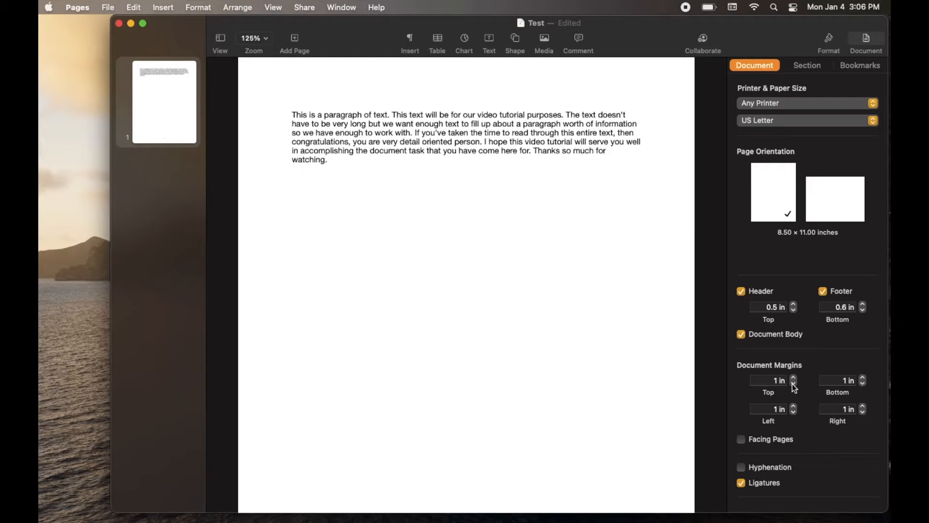
left_click(794, 378)
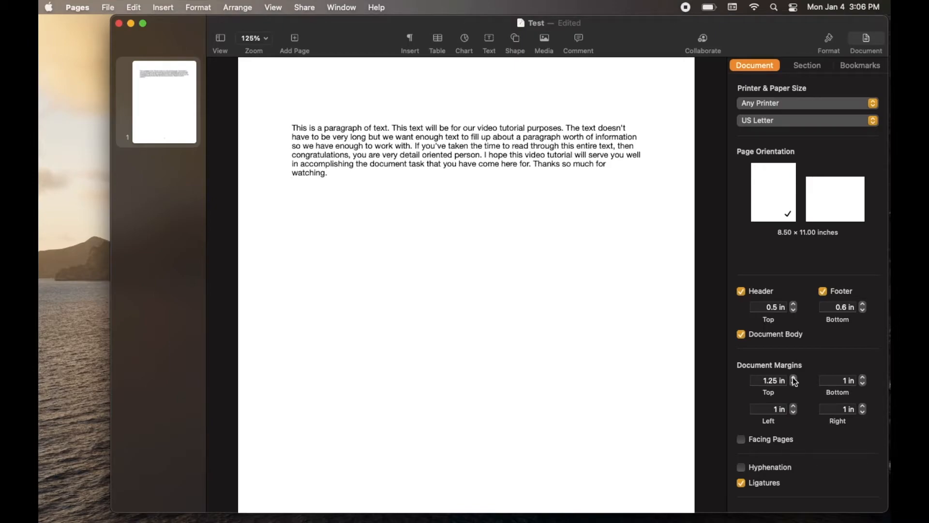
left_click(793, 378)
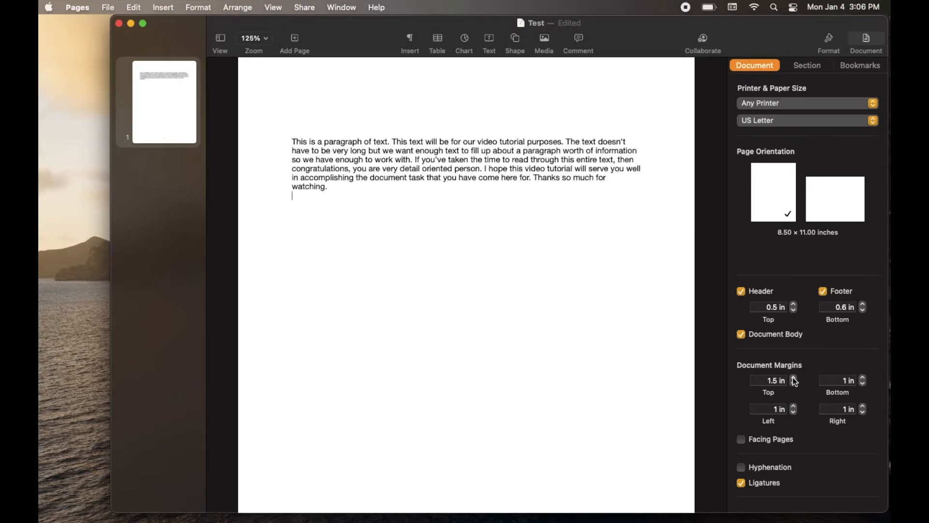
left_click(794, 377)
type("4")
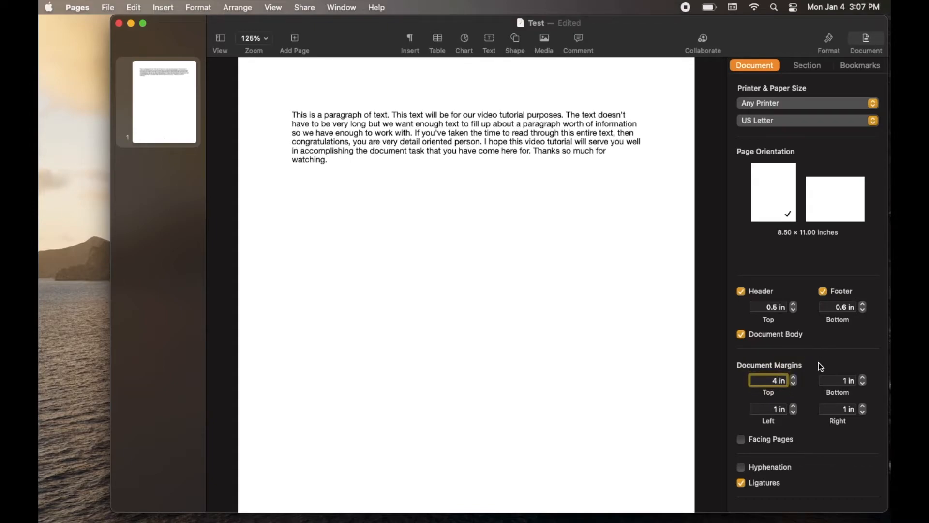
Step: Apply the 4 in top margin, then step it back down toward 1 in
left_click(838, 380)
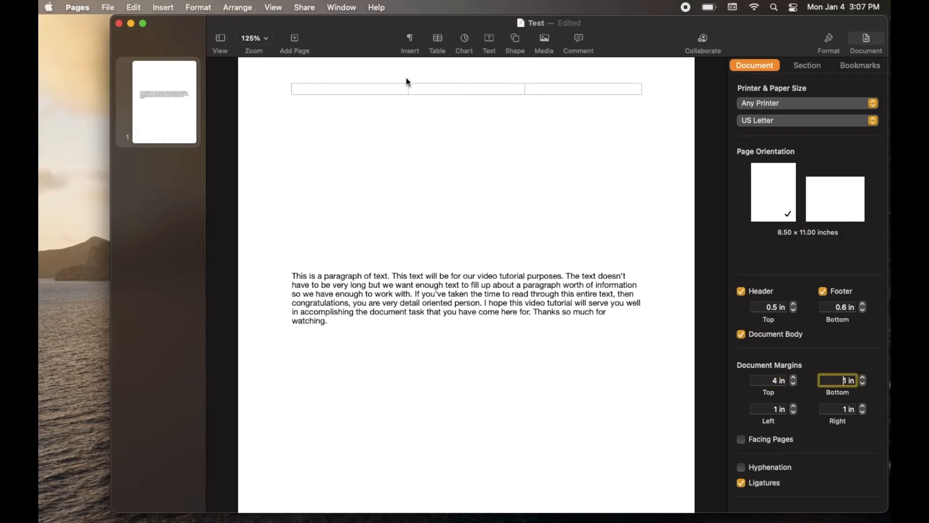
left_click(793, 383)
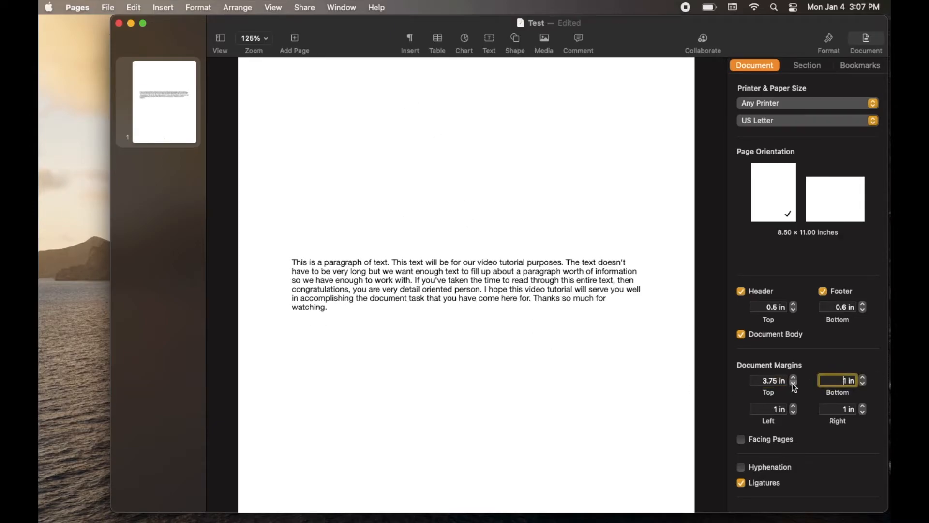
left_click(793, 383)
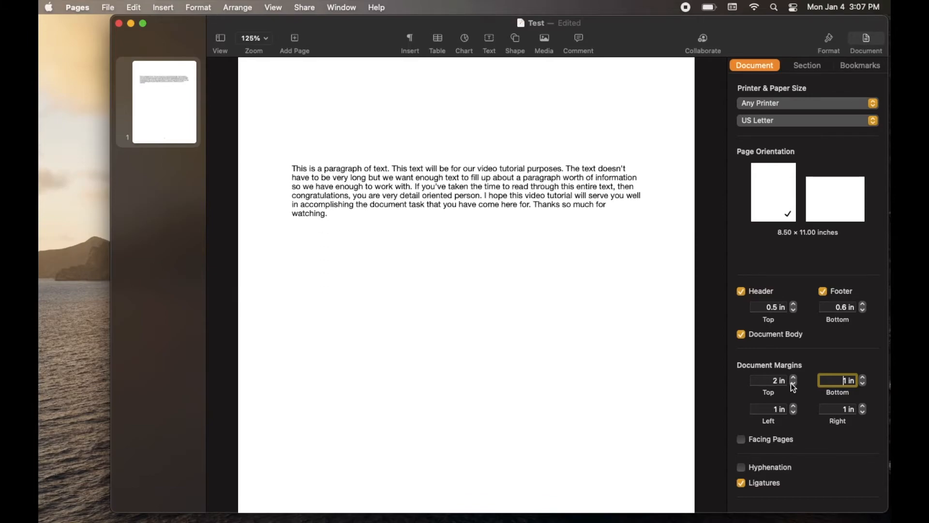
left_click(767, 380)
type("1")
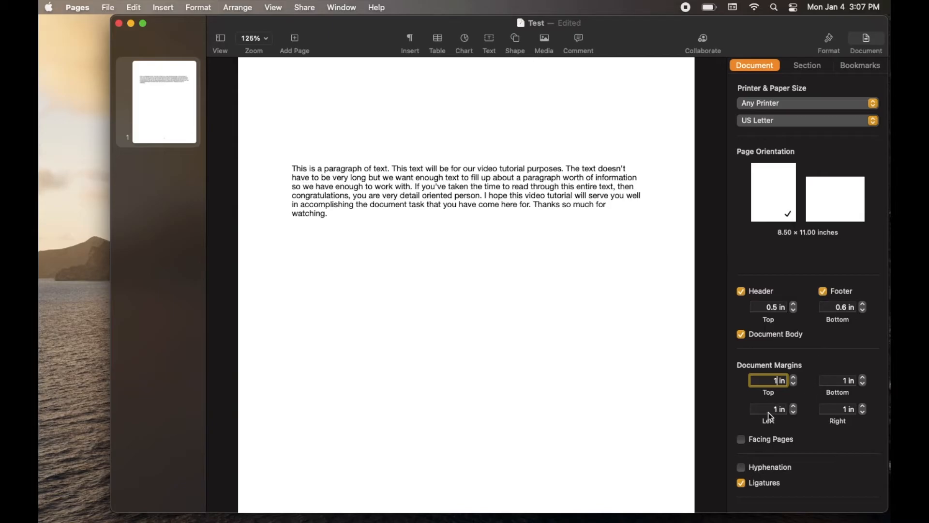
Step: Commit the 1 in top margin and enter 3 in for the left and right margins
left_click(768, 409)
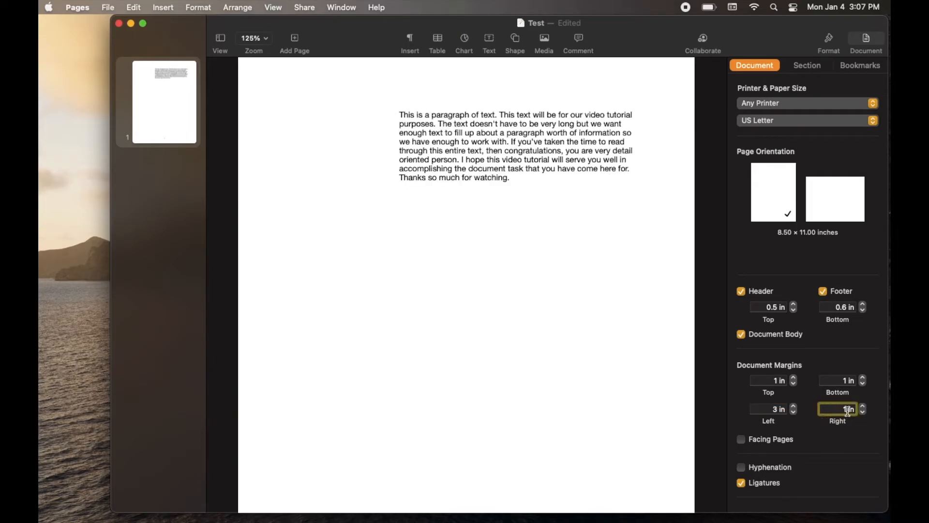
type("3 in")
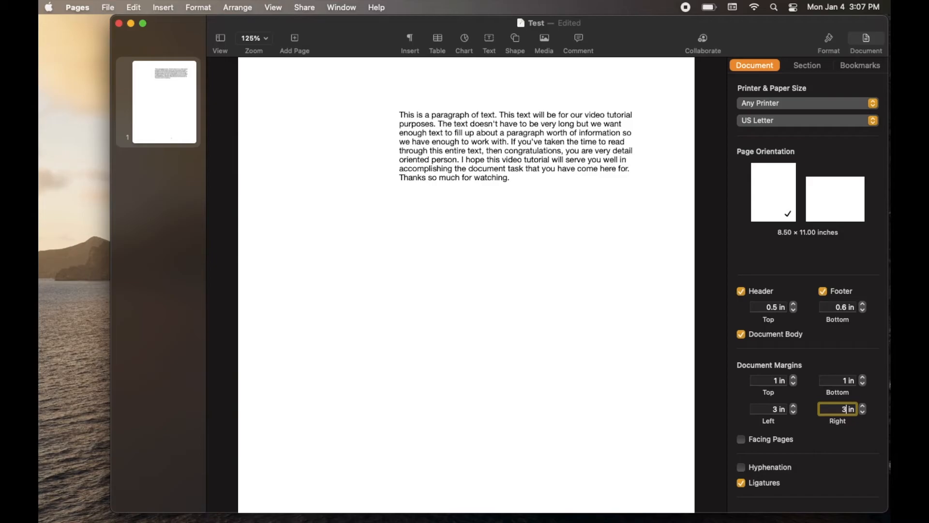
mouse_move(764, 409)
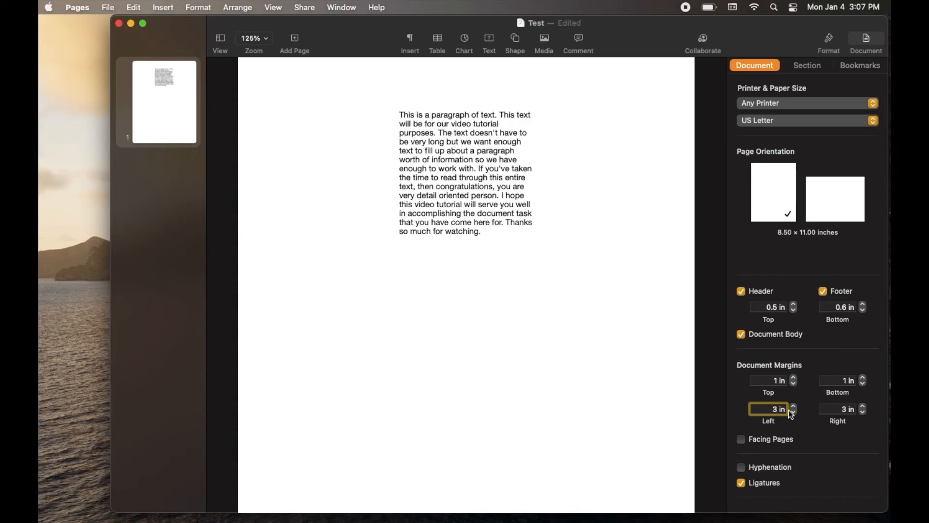
mouse_move(809, 429)
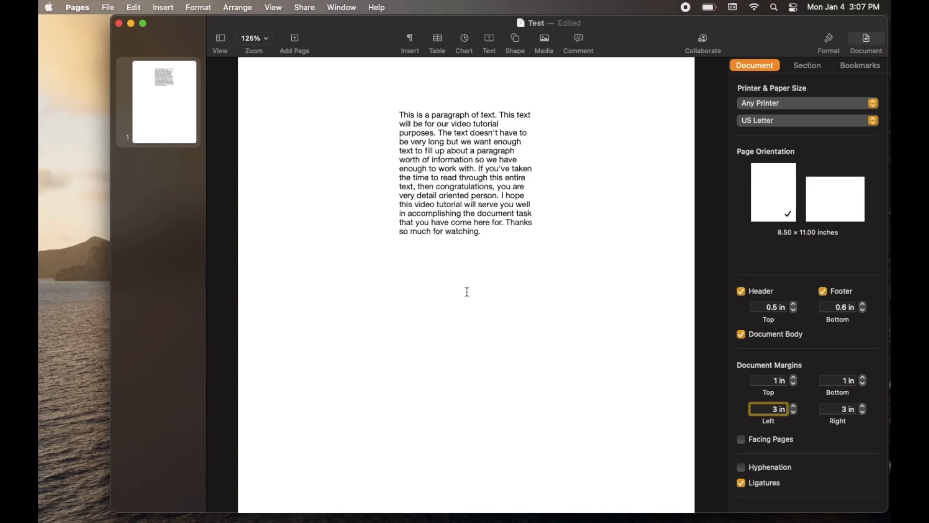
mouse_move(413, 275)
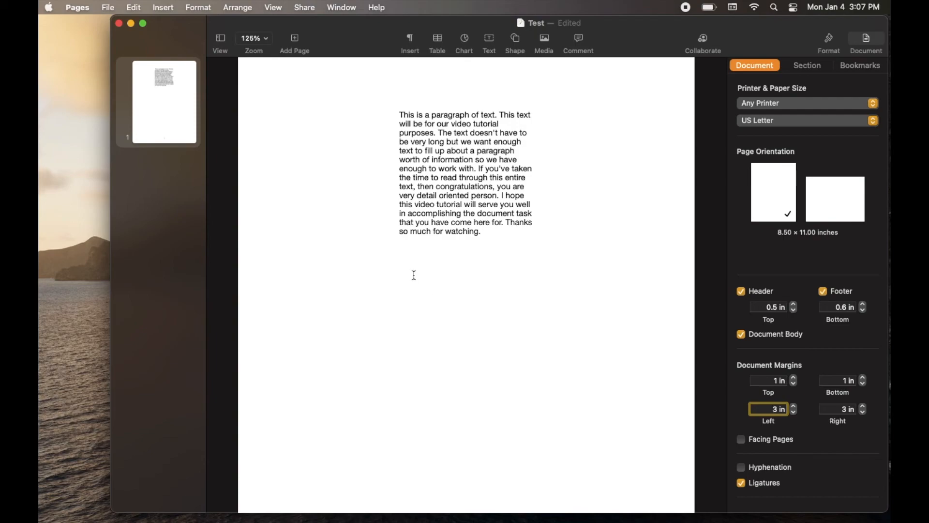
mouse_move(423, 257)
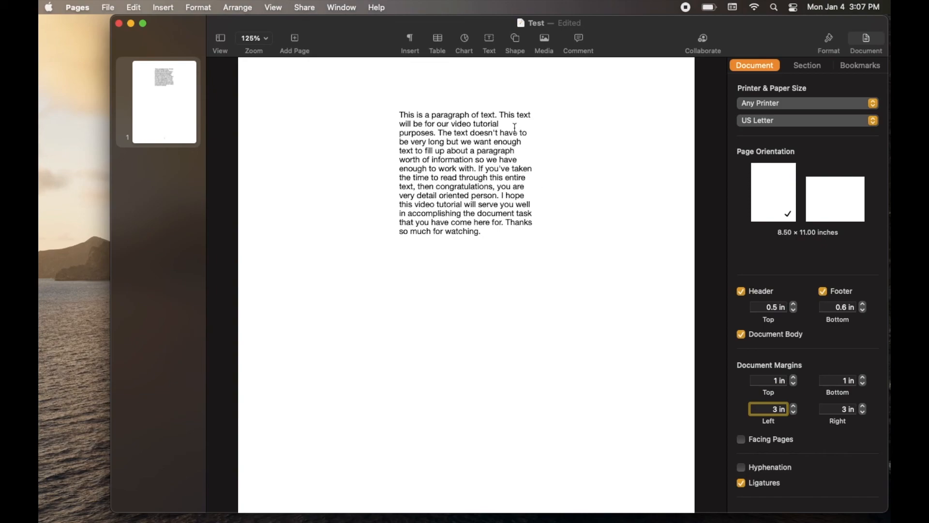
mouse_move(349, 176)
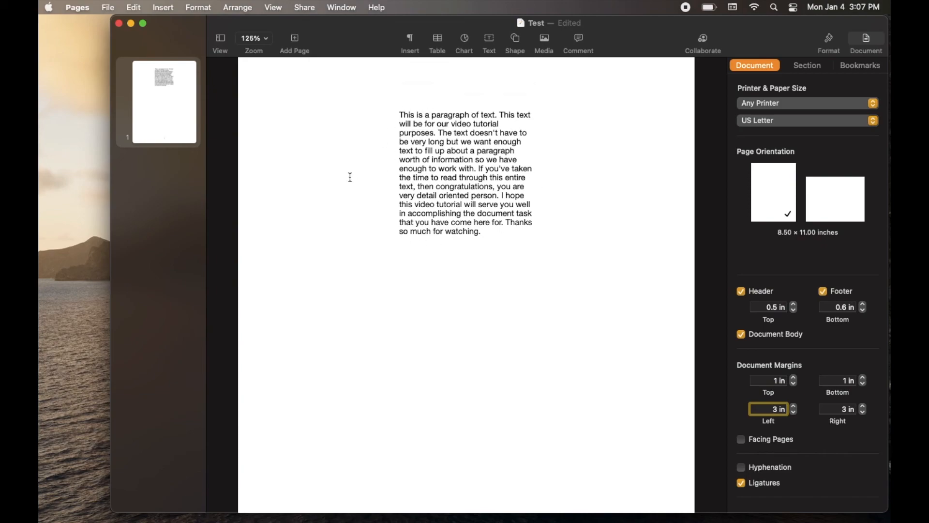